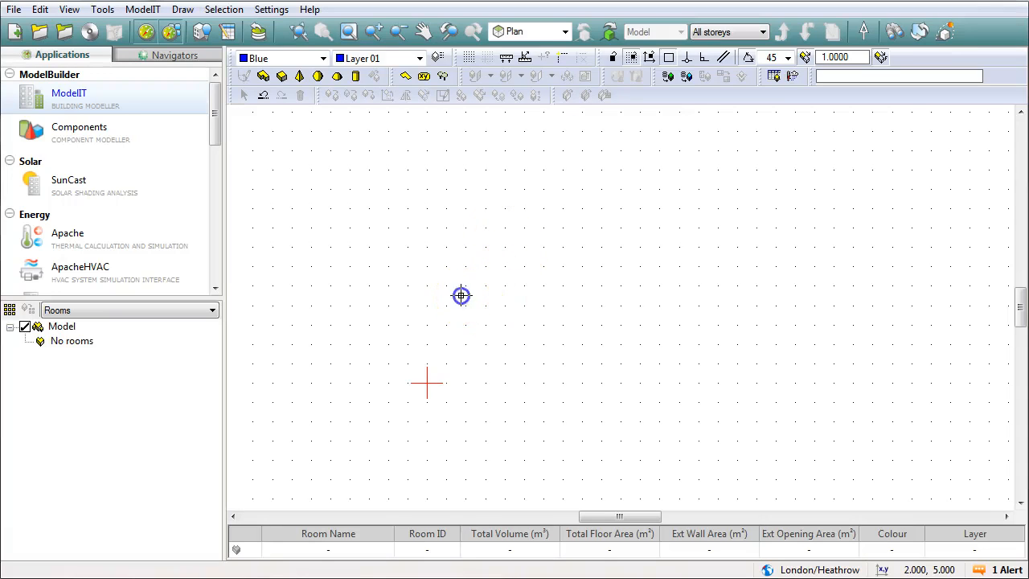
mouse_move(519, 266)
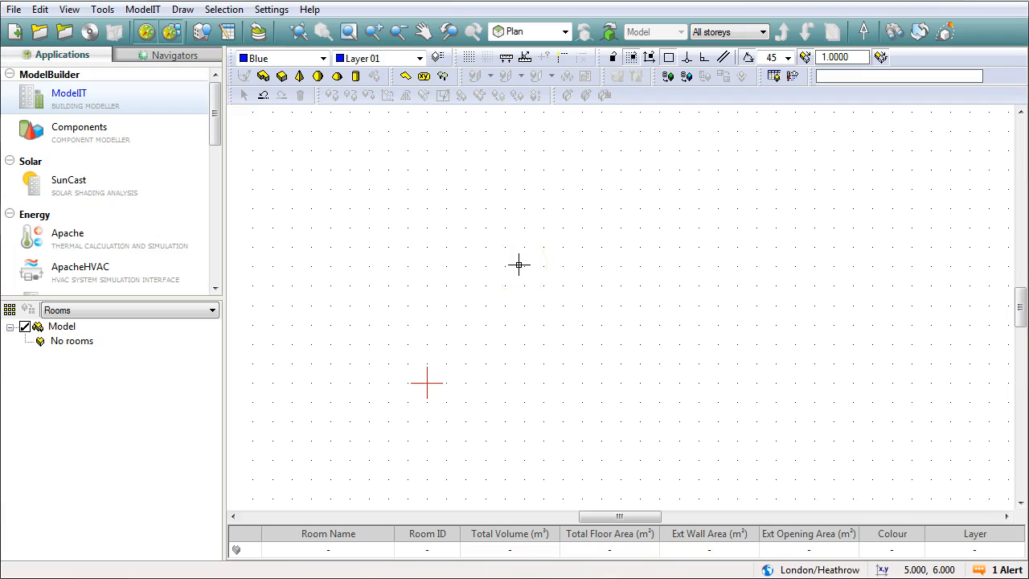
mouse_move(473, 258)
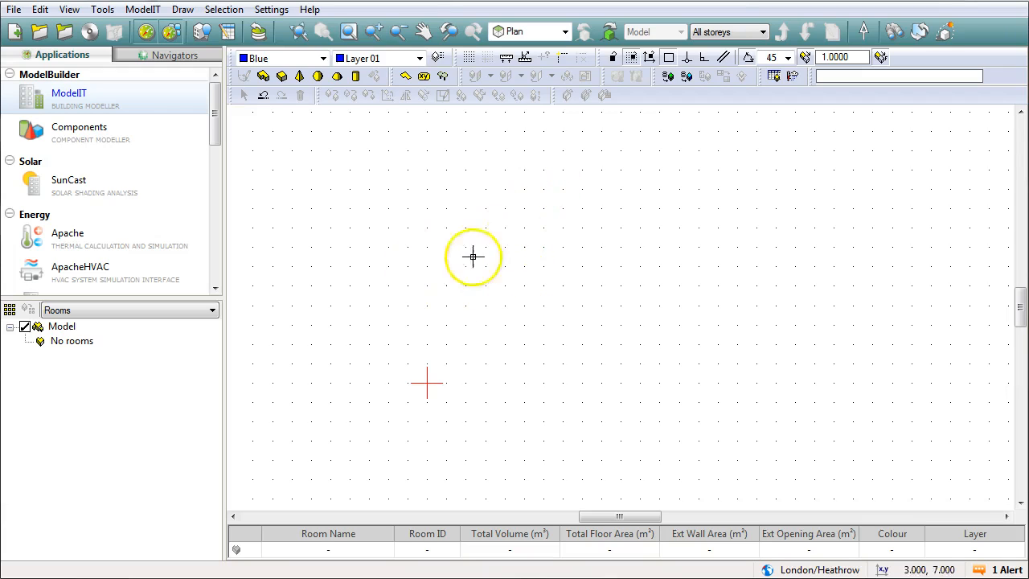
mouse_move(528, 356)
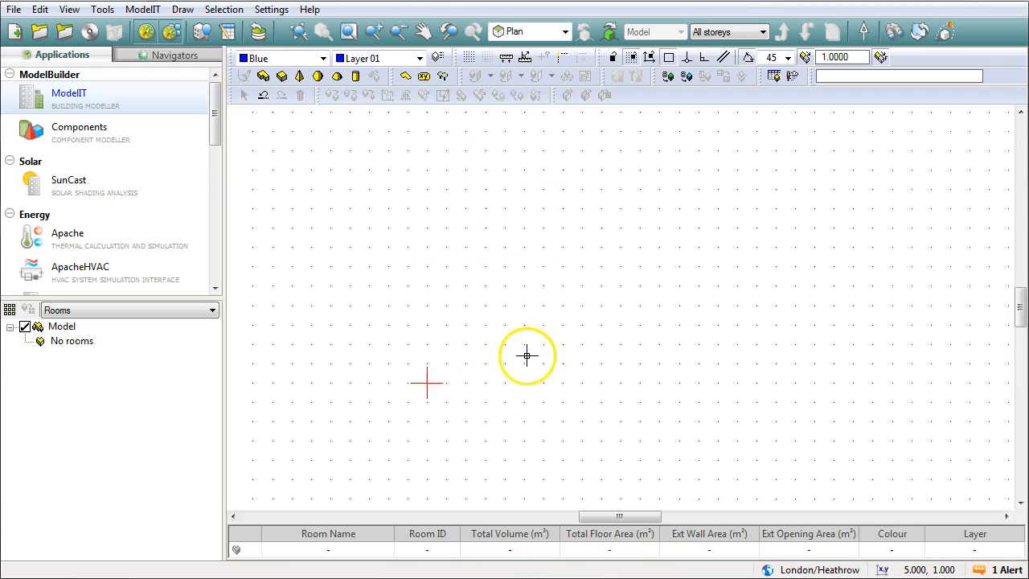
mouse_move(281, 75)
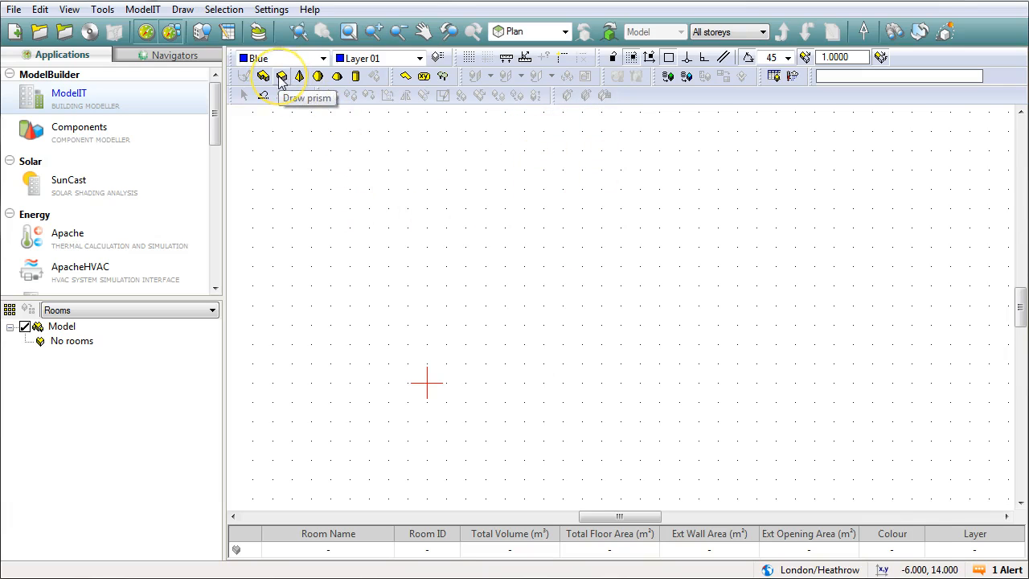
Draw a 7×10 m ground-level room prism named ROOM, 3 m high
click(281, 77)
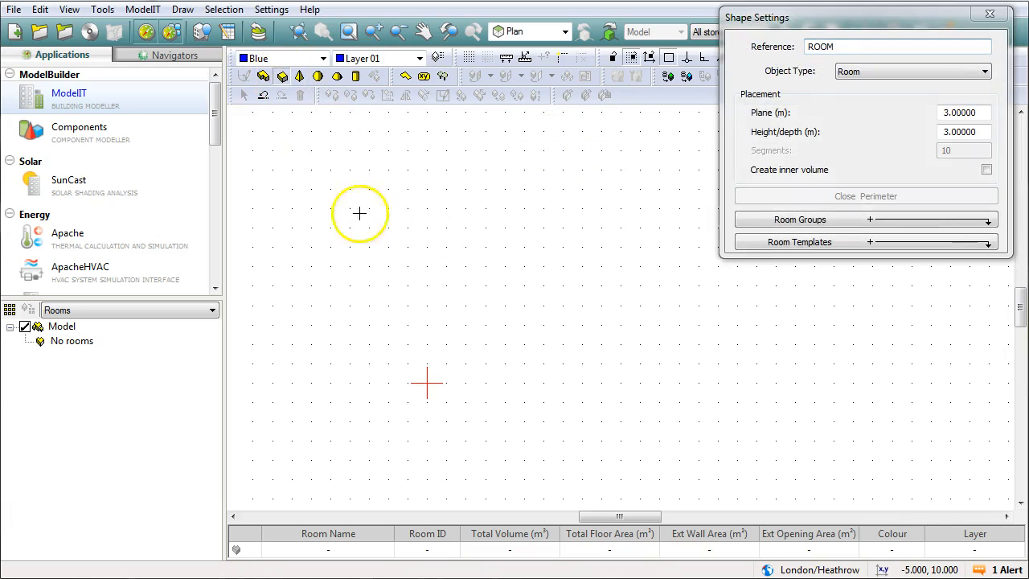
mouse_move(762, 118)
text(0)
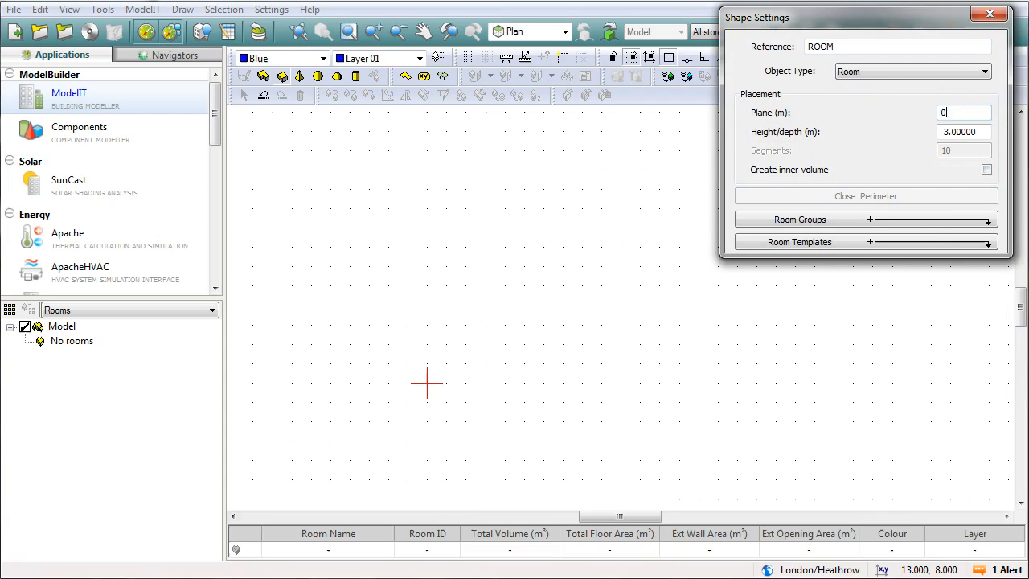
mouse_move(561, 283)
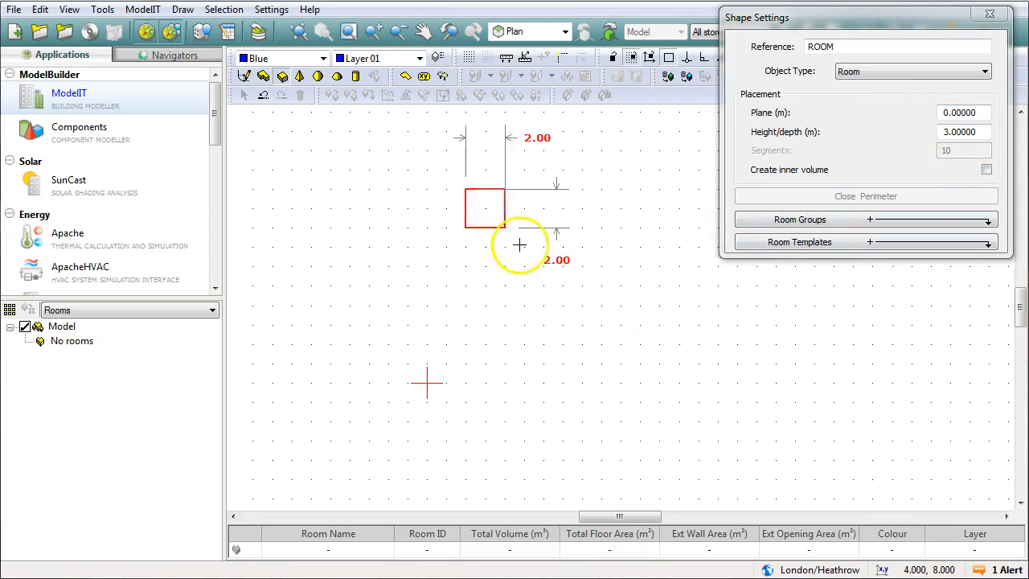
drag(519, 245, 595, 384)
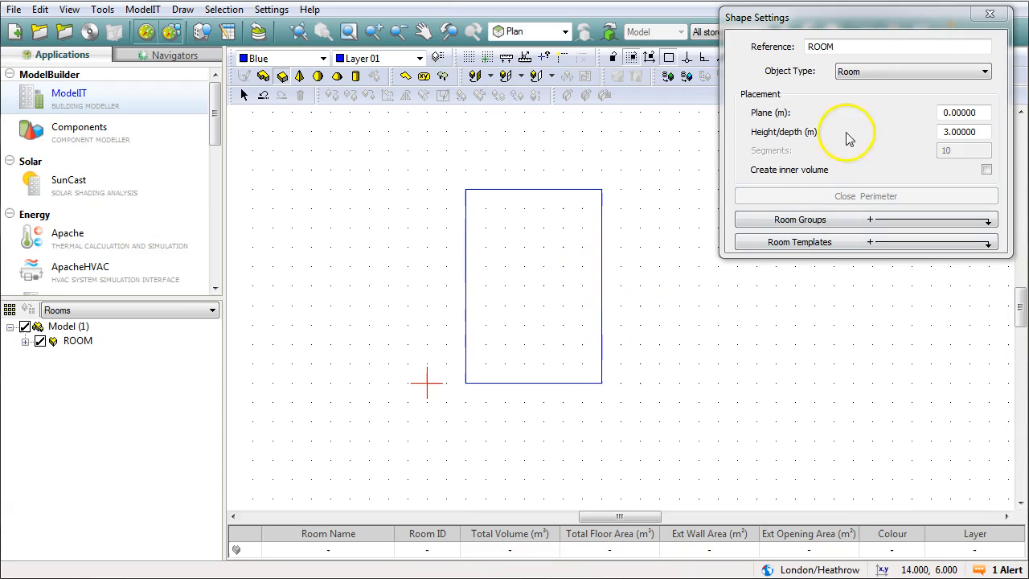
click(990, 14)
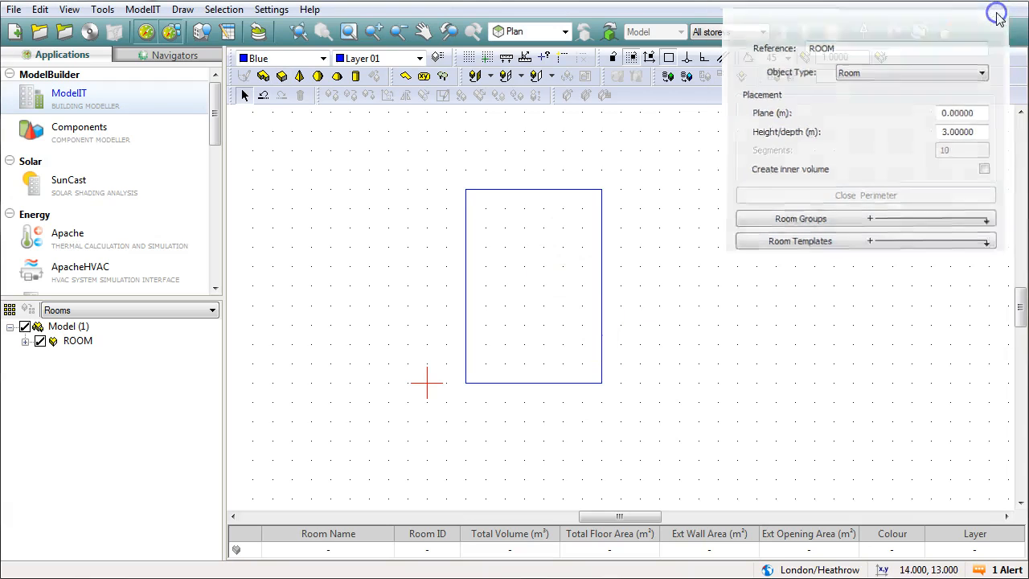
click(866, 194)
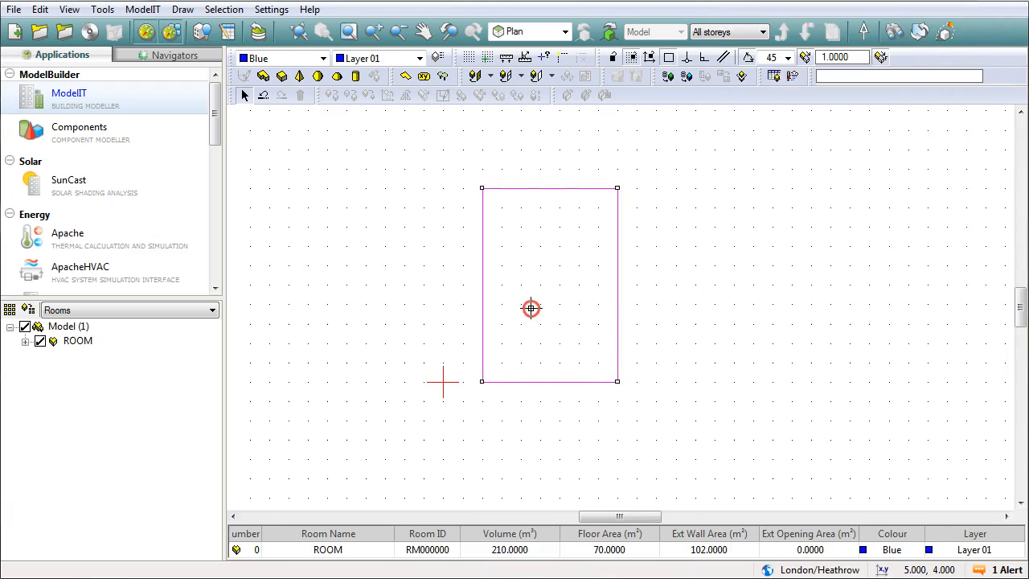
mouse_move(512, 358)
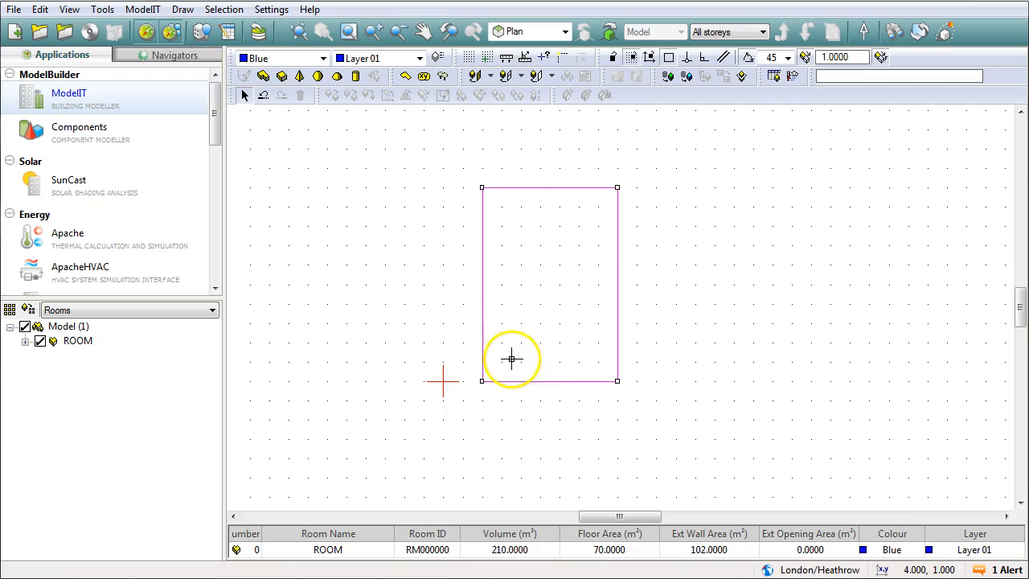
click(726, 410)
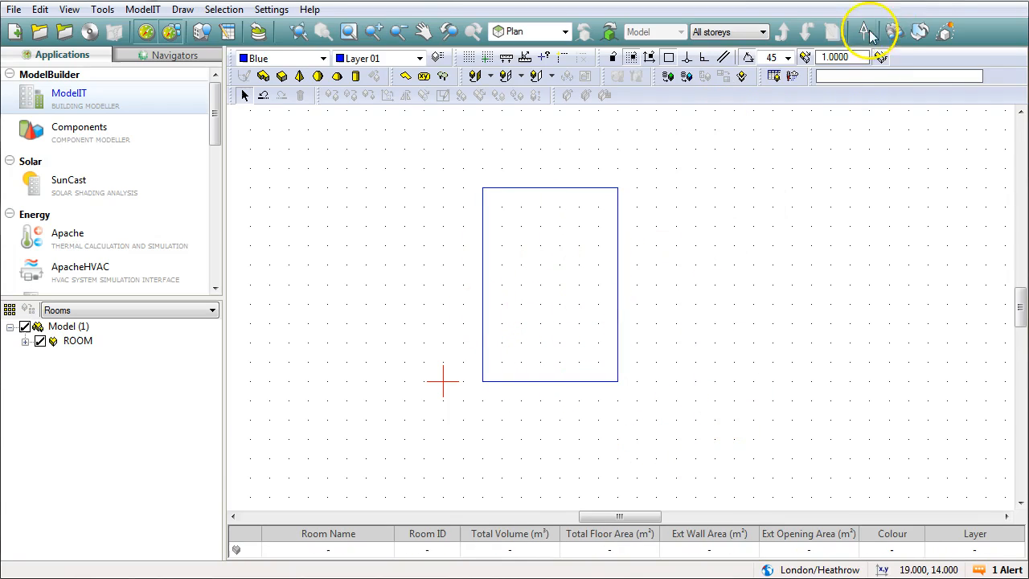
click(868, 31)
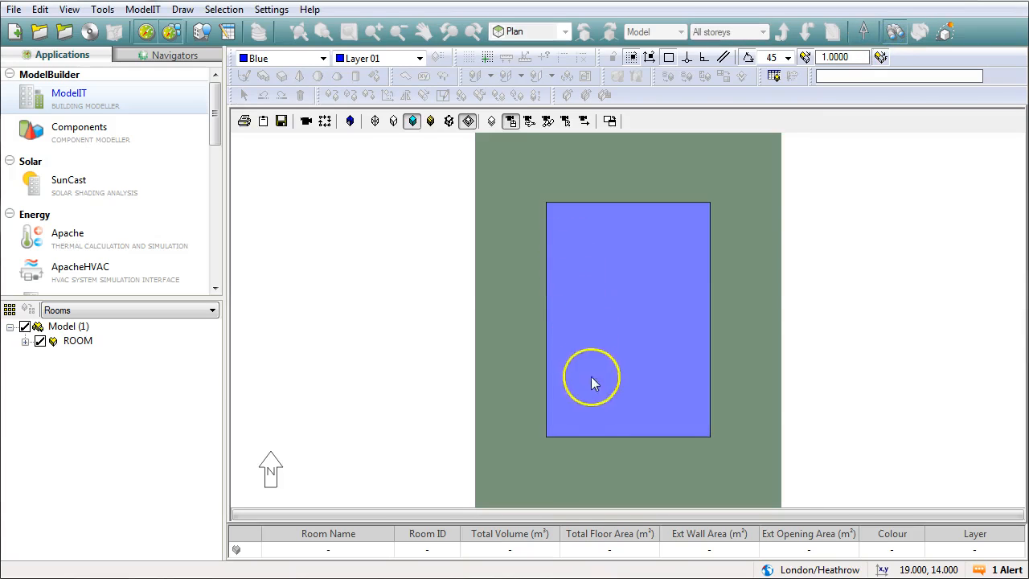
drag(595, 384, 599, 210)
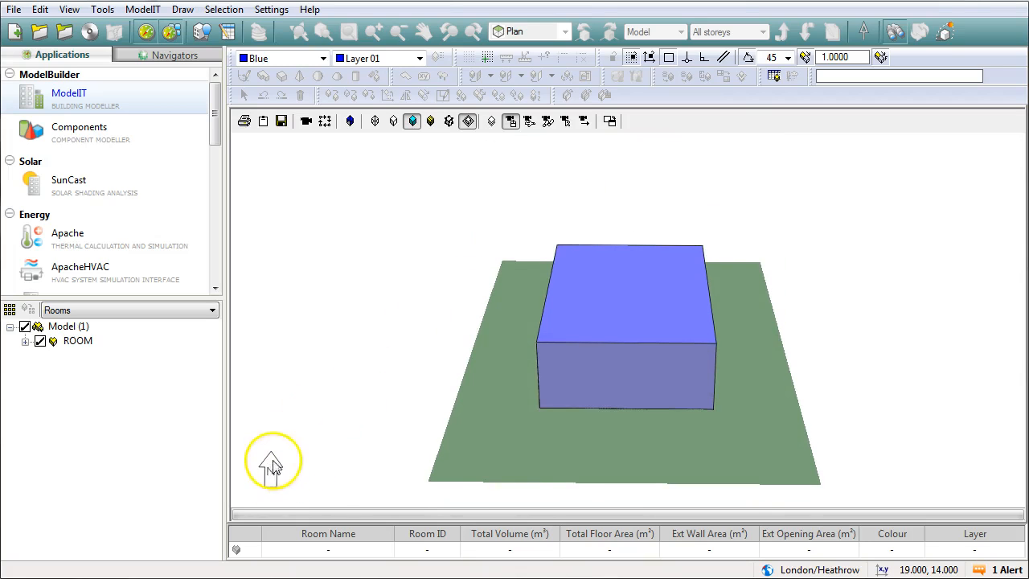
mouse_move(639, 342)
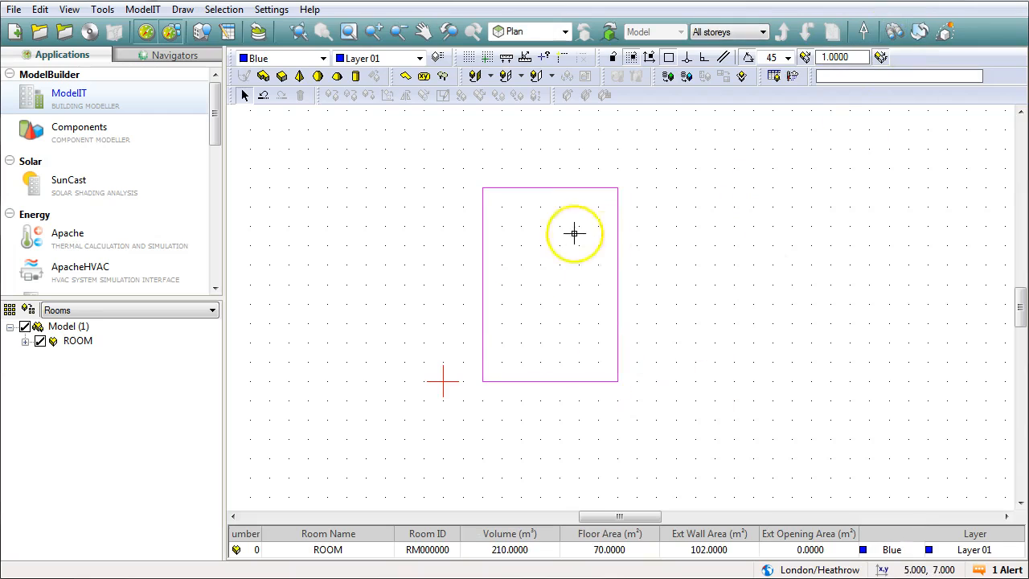
Select the ROOM prism and start the Rotate selection set tool
click(573, 211)
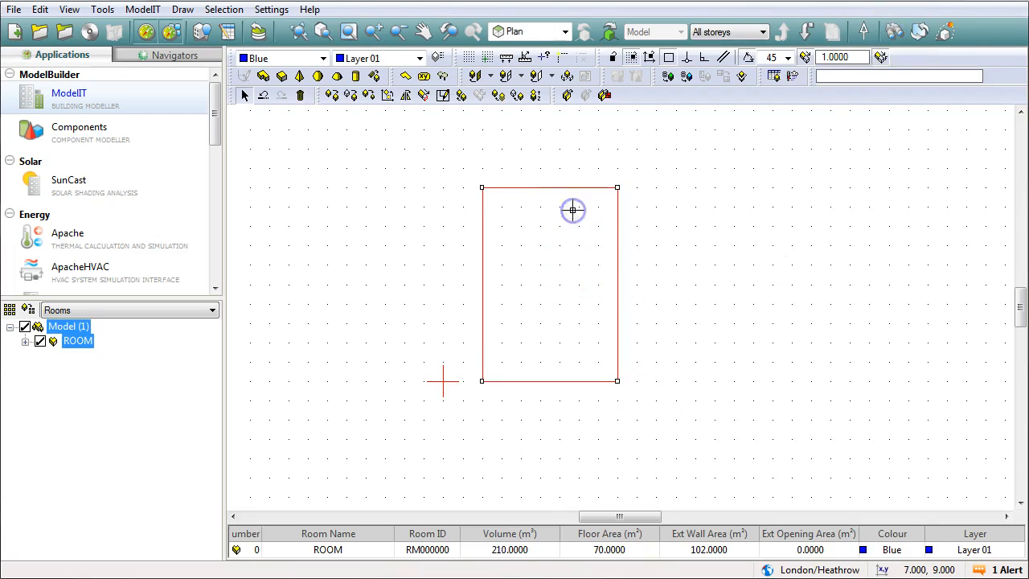
mouse_move(598, 186)
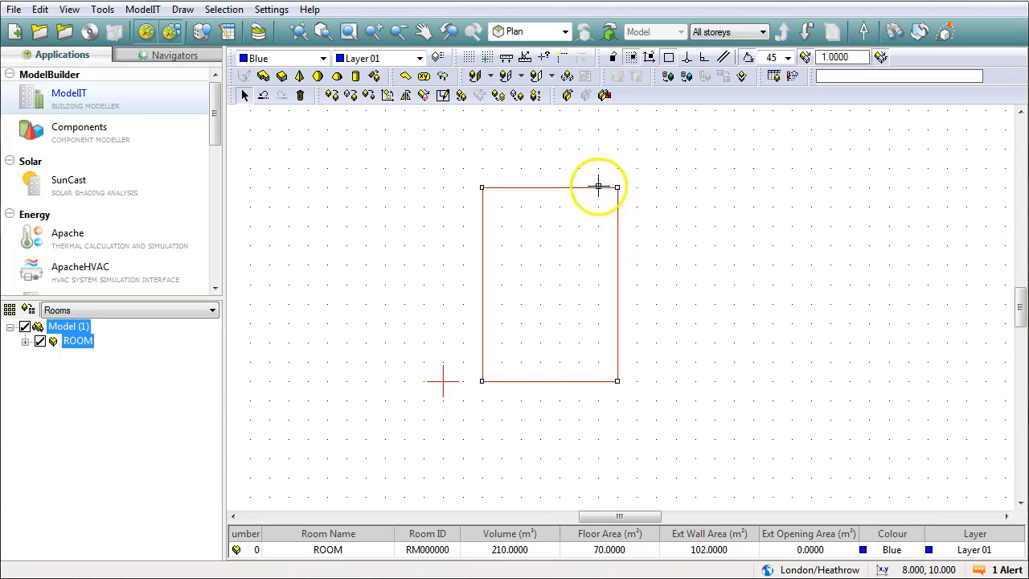
mouse_move(613, 392)
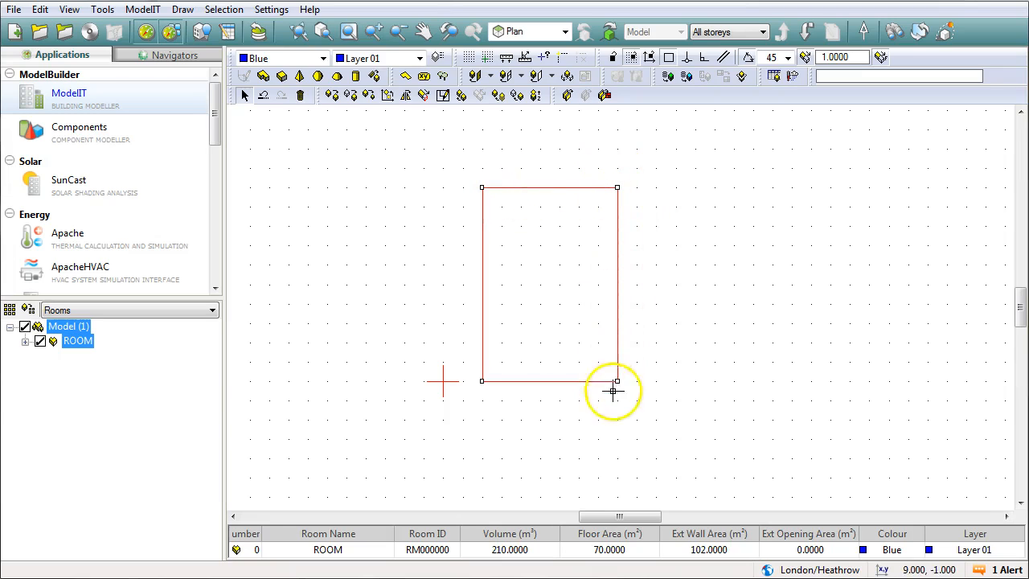
mouse_move(551, 280)
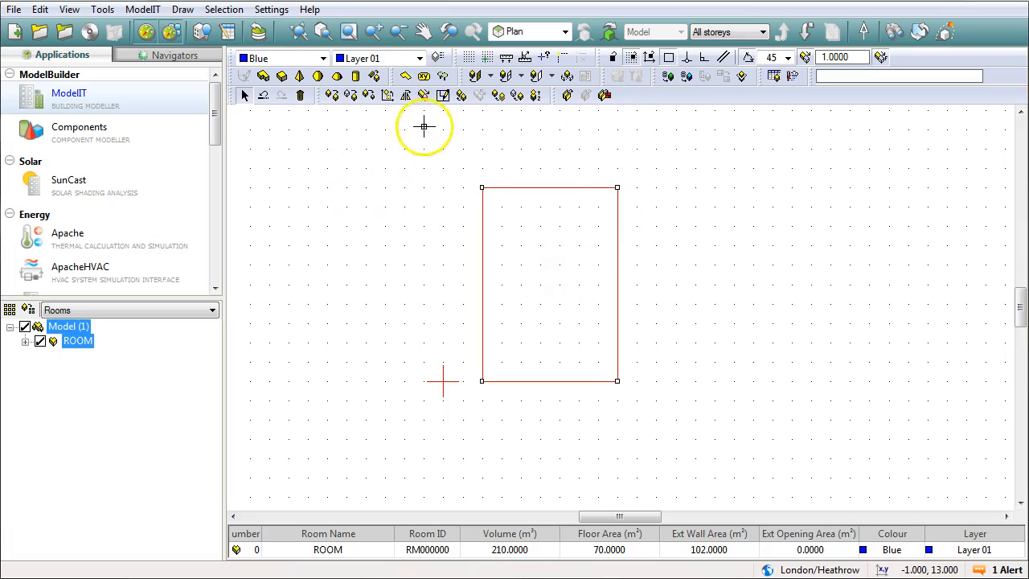
mouse_move(388, 95)
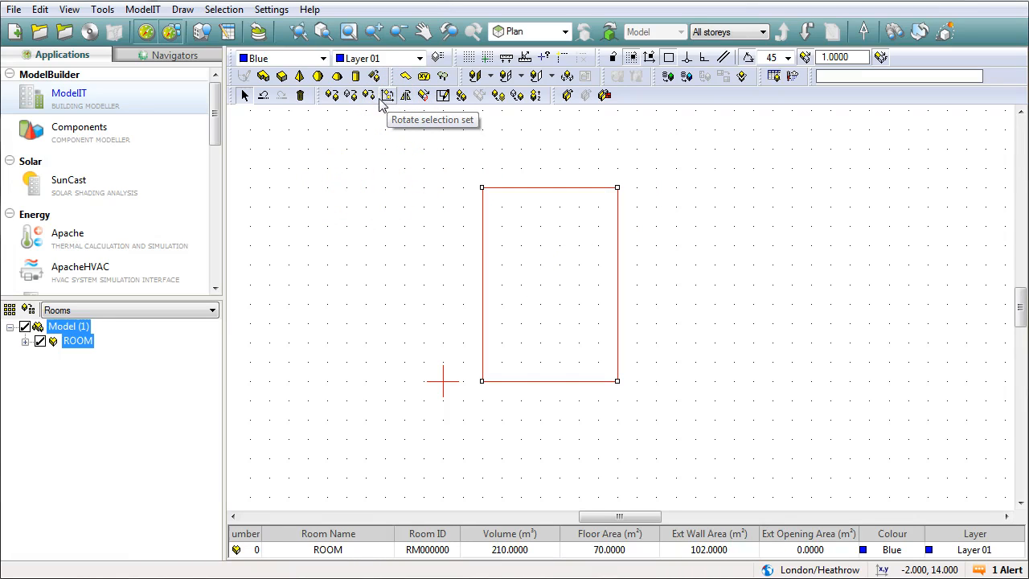
mouse_move(386, 97)
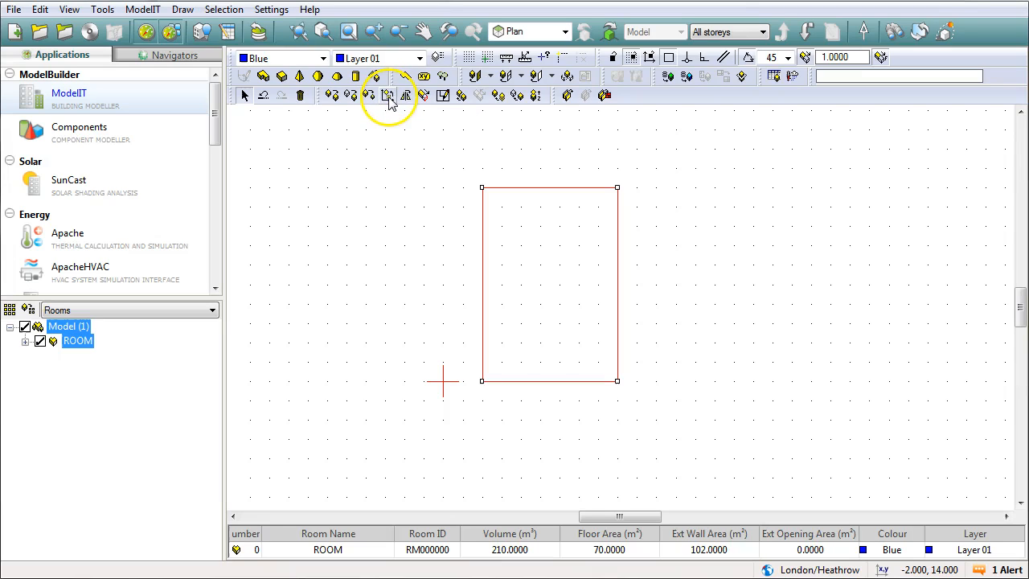
mouse_move(389, 96)
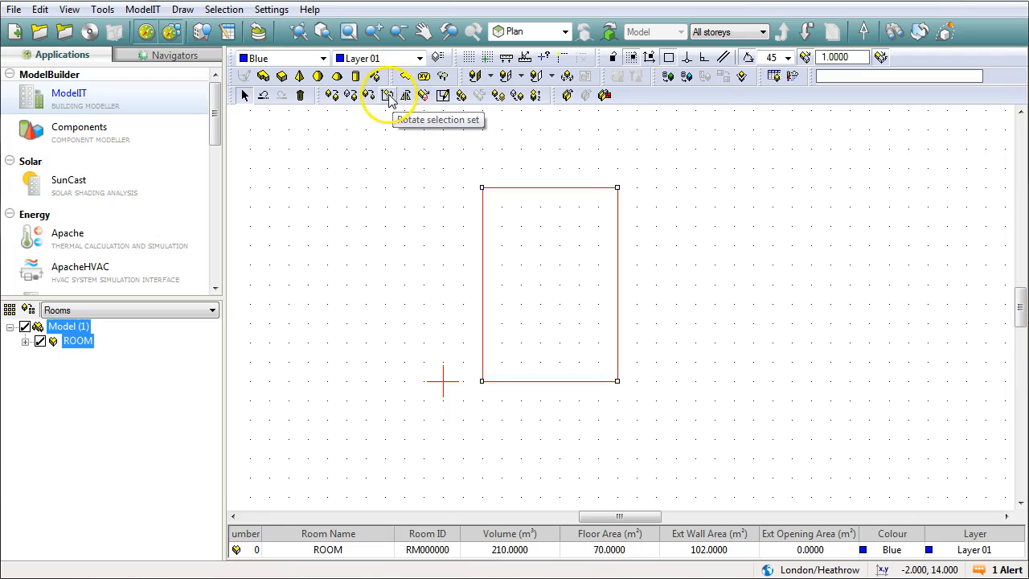
click(389, 95)
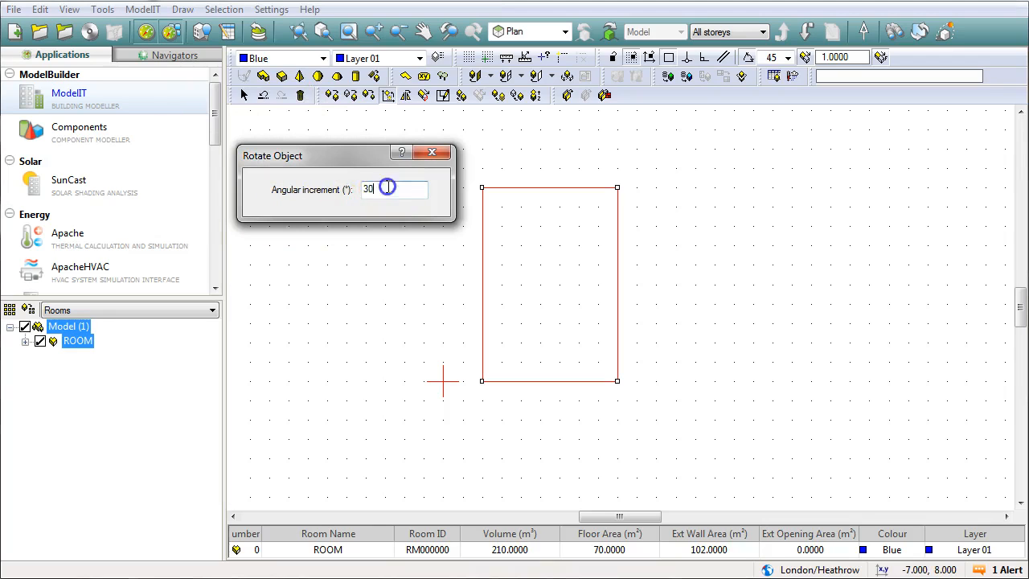
Enter 30 as the angular increment in the Rotate Object dialog
text(15)
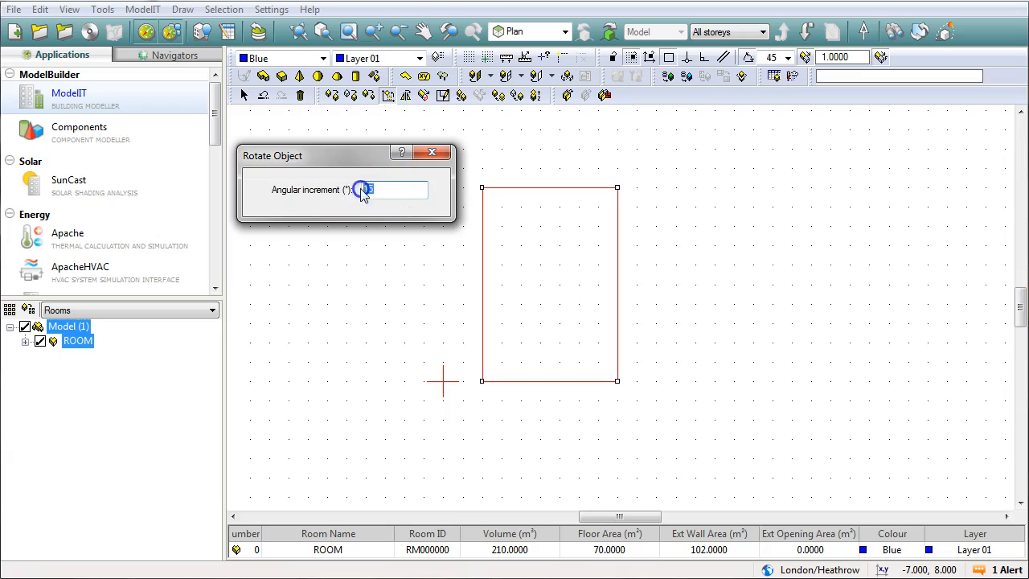
text(15.55)
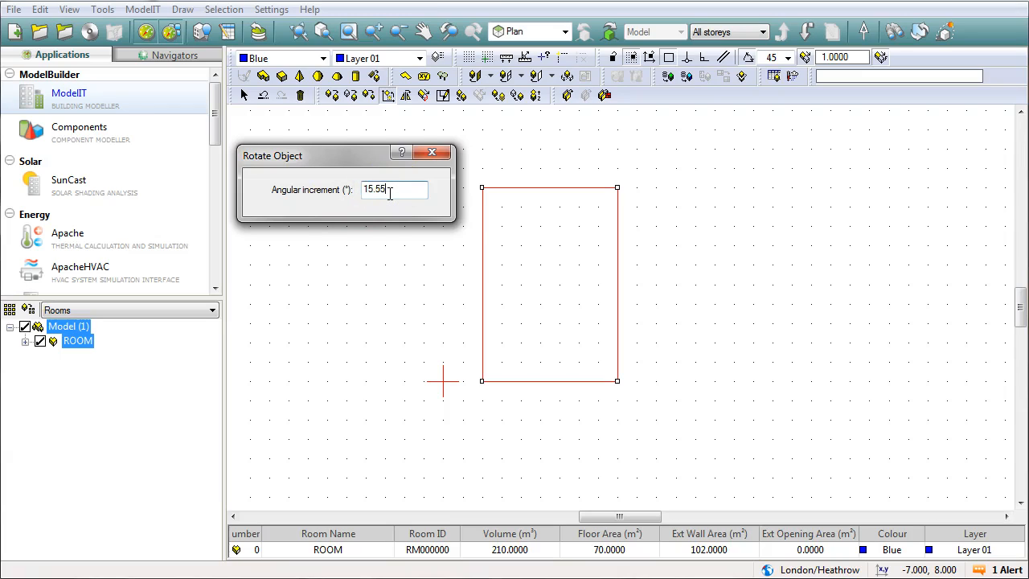
key(BackSpace)
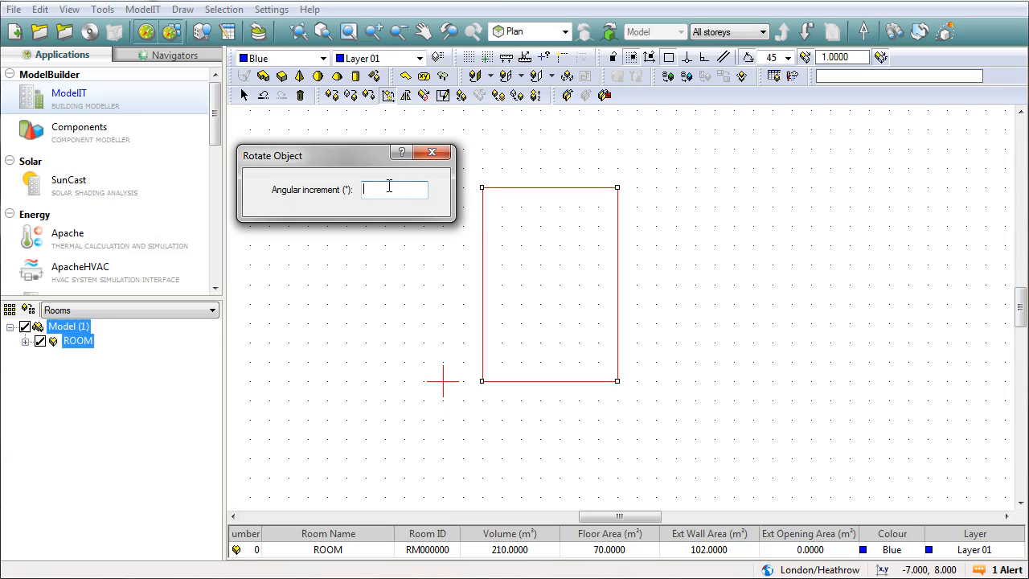
text(30)
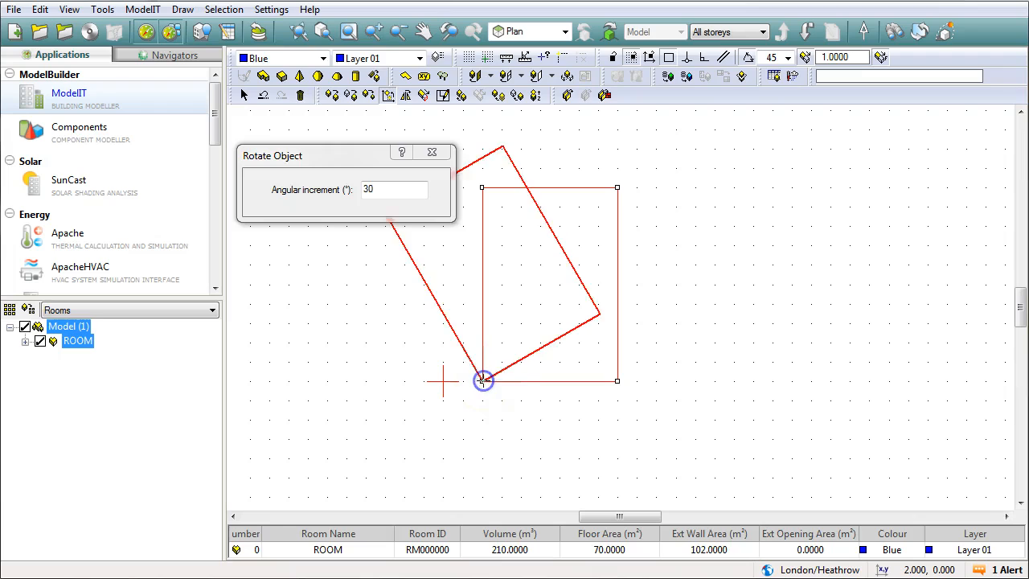
mouse_move(565, 356)
text(1)
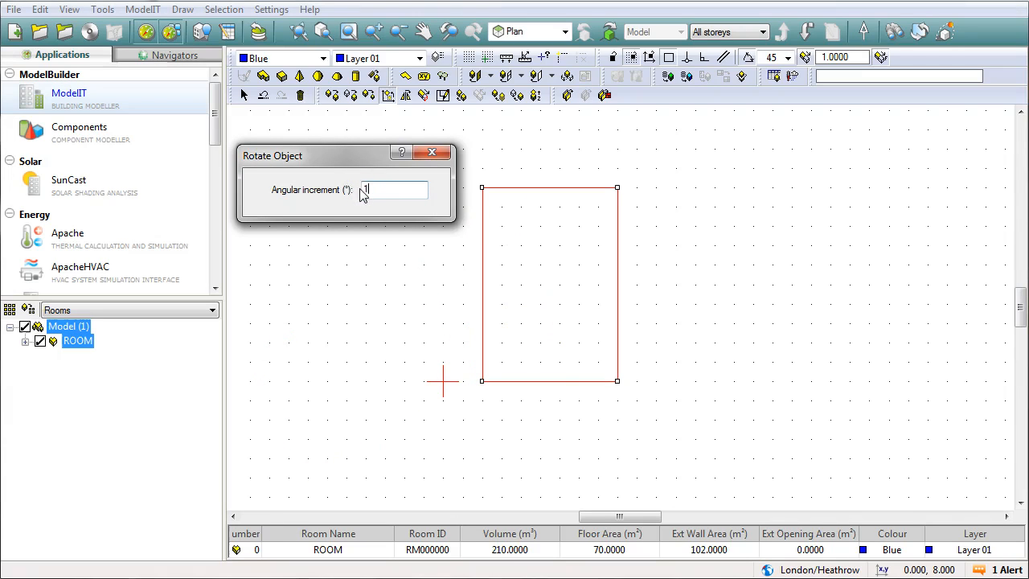
Place ROOM rotated 30° about its bottom-left corner on the plan
text(0)
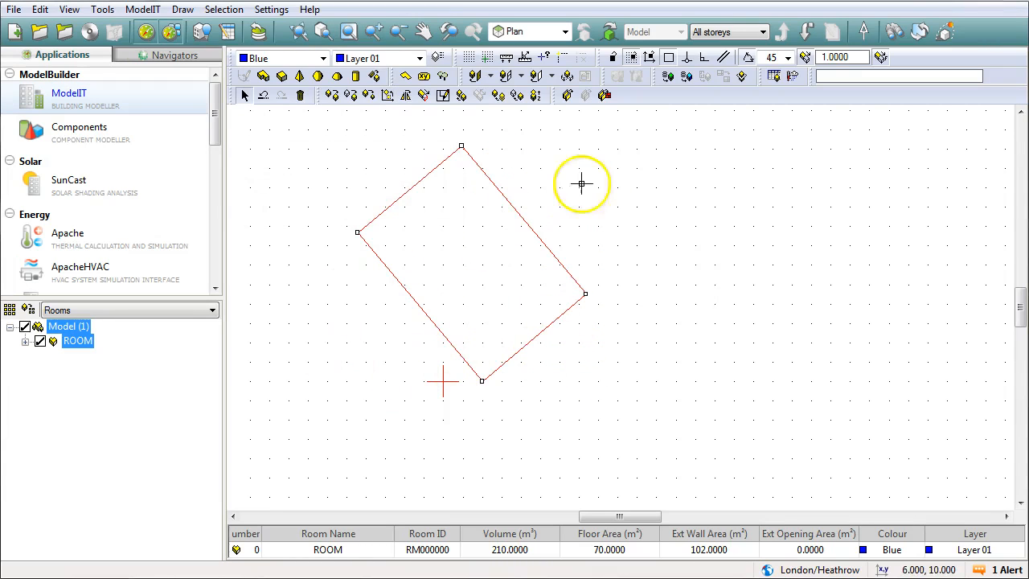
mouse_move(893, 32)
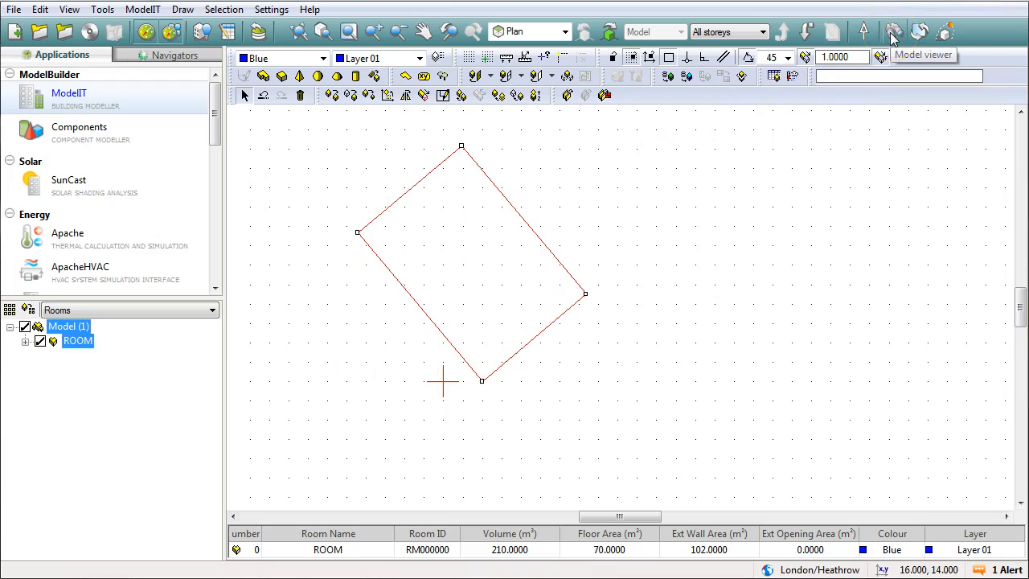
click(893, 31)
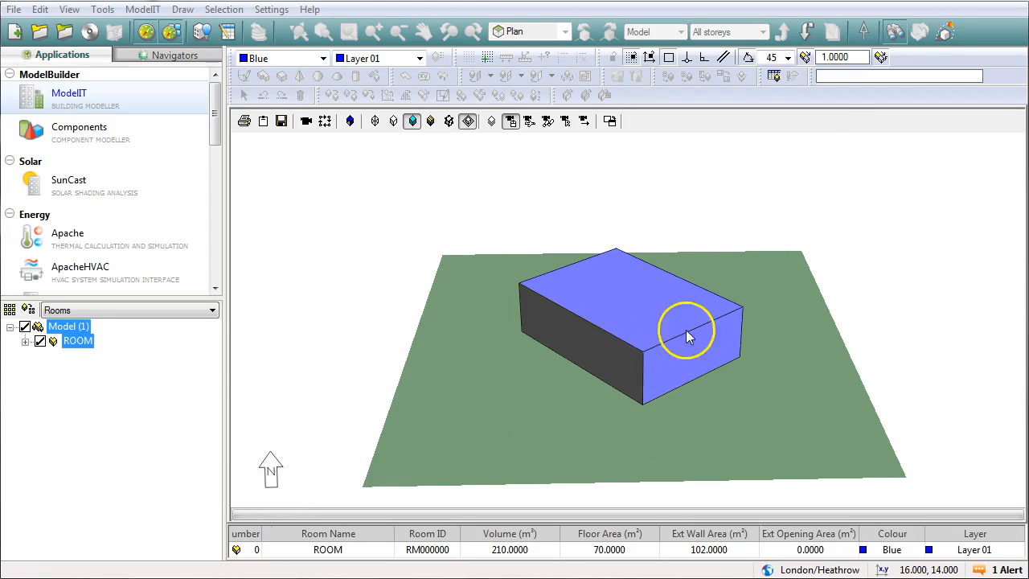
mouse_move(545, 350)
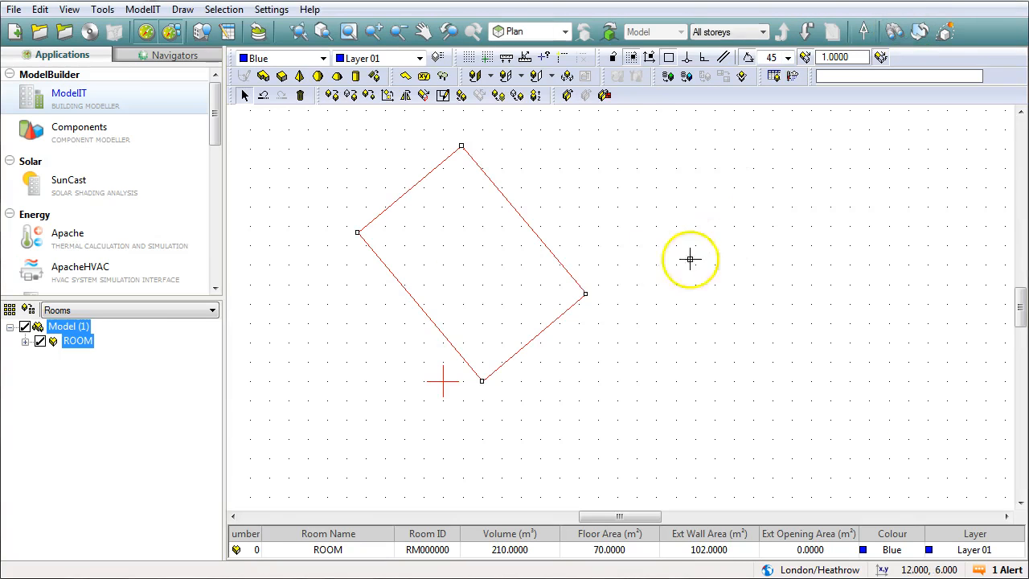
mouse_move(454, 266)
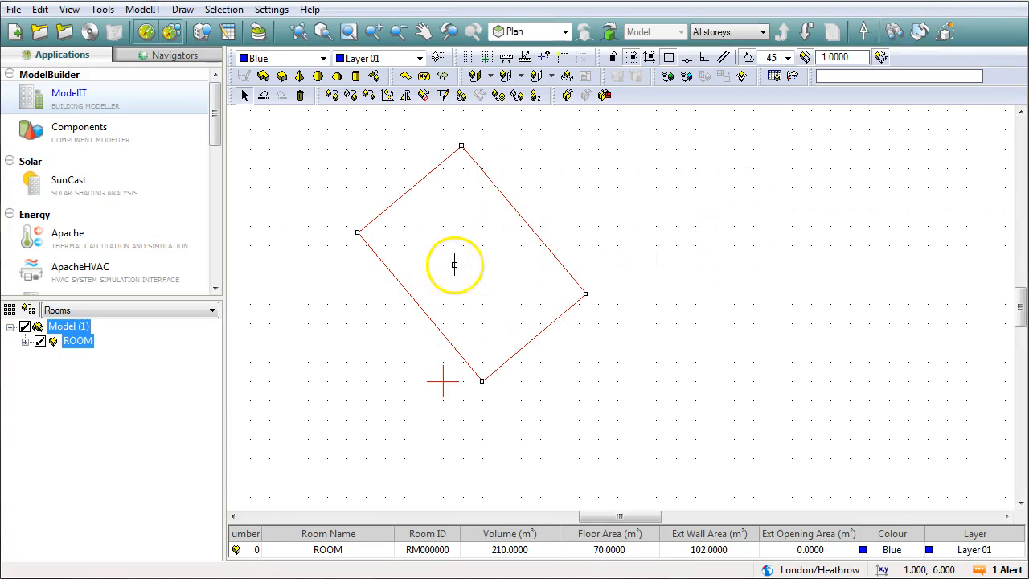
mouse_move(501, 183)
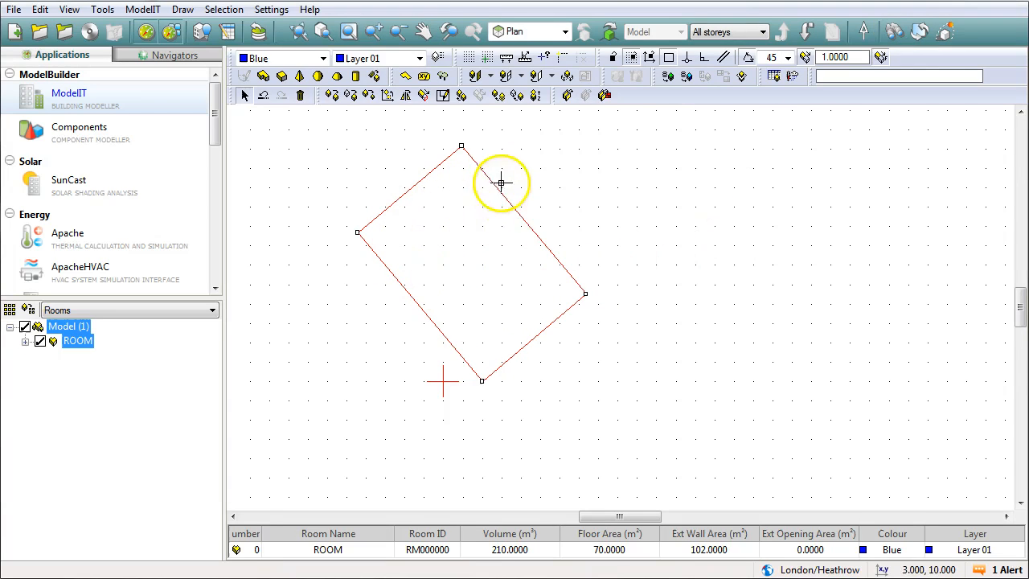
mouse_move(513, 257)
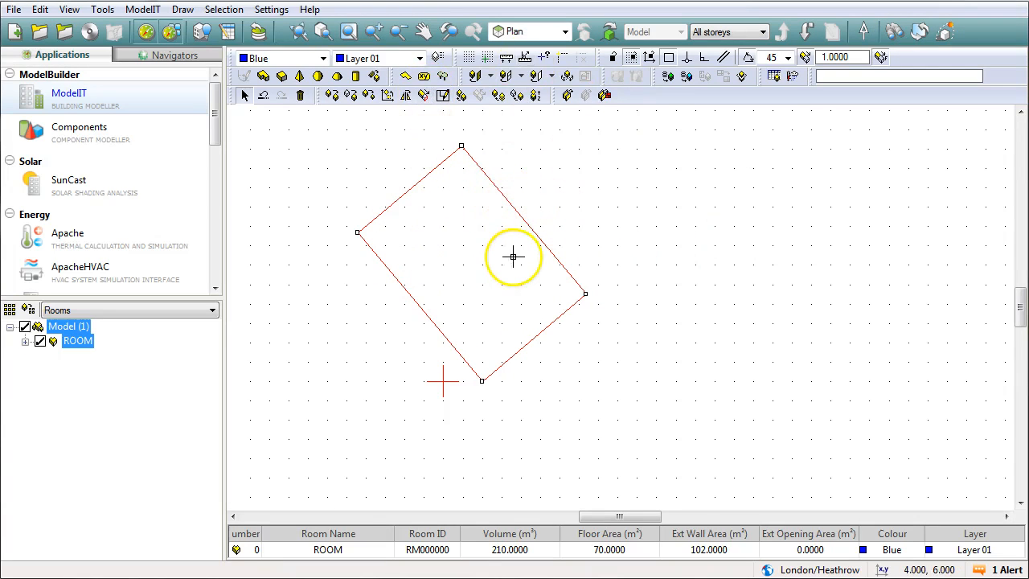
mouse_move(598, 379)
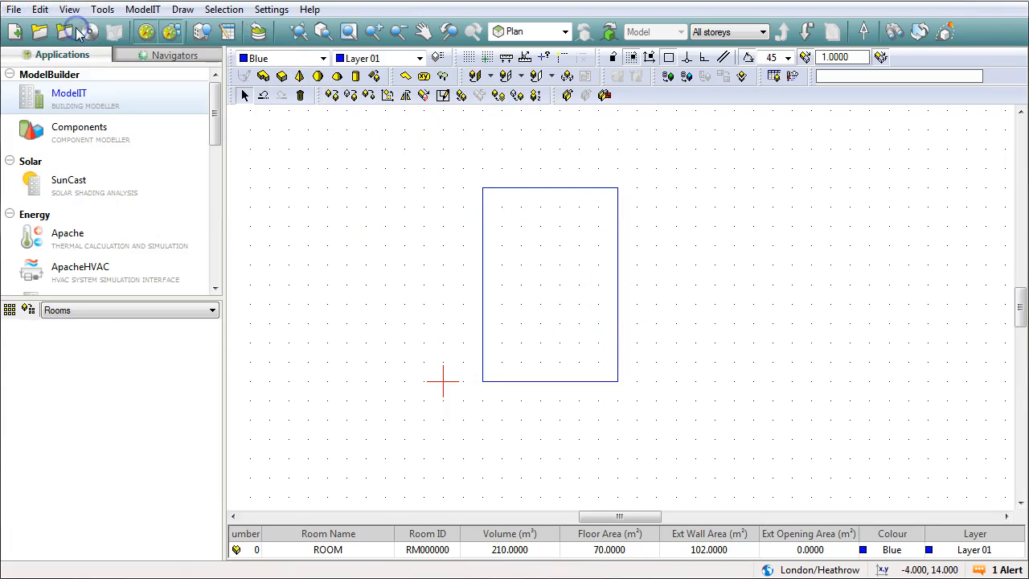
Deselect the room after undoing its rotation back to the upright rectangle
click(563, 354)
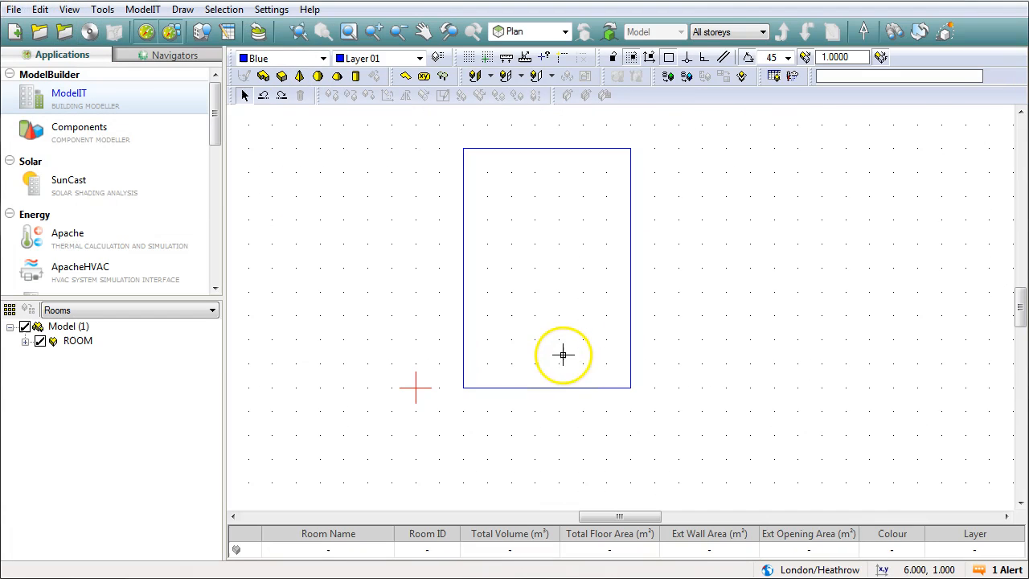
mouse_move(456, 327)
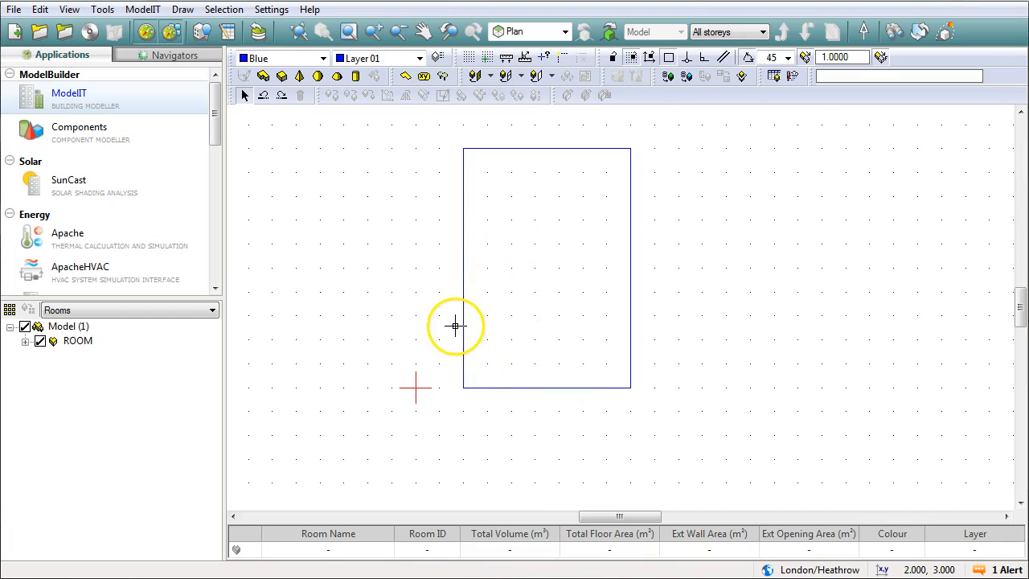
mouse_move(518, 324)
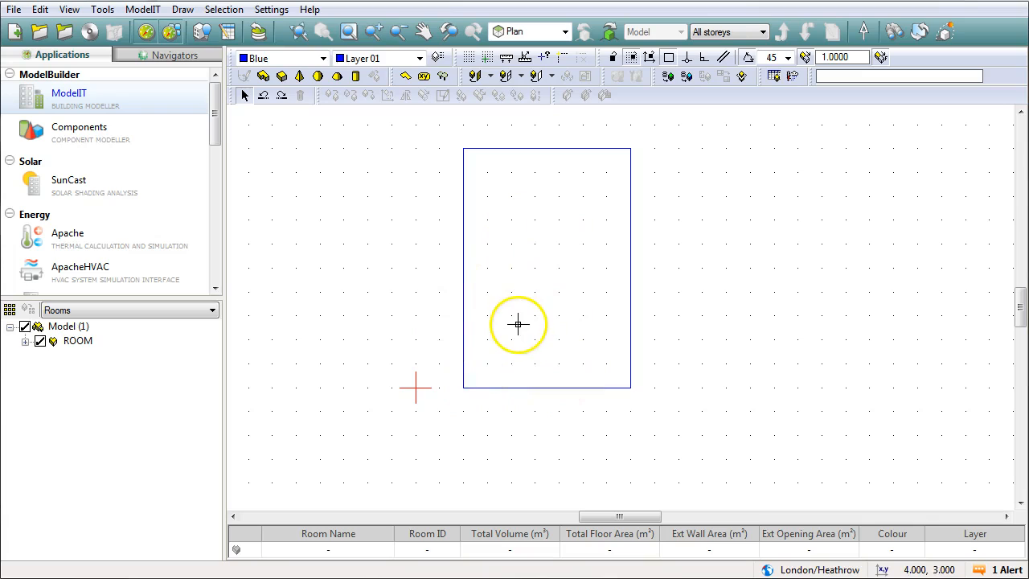